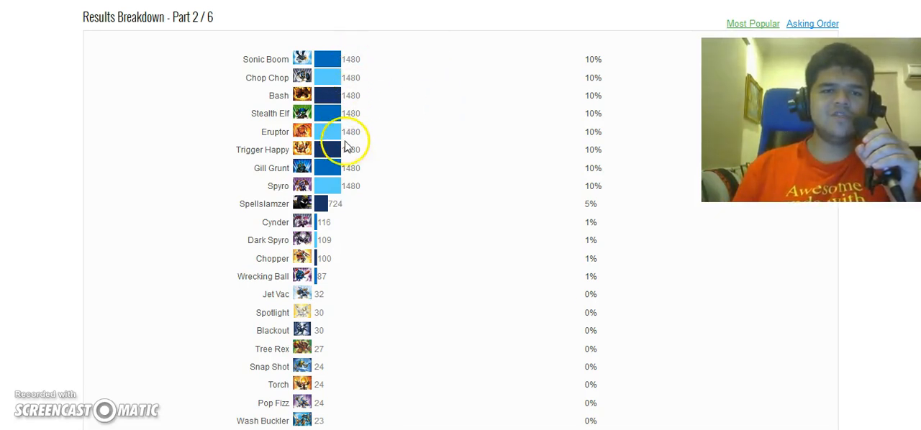
pyautogui.moveTo(349, 131)
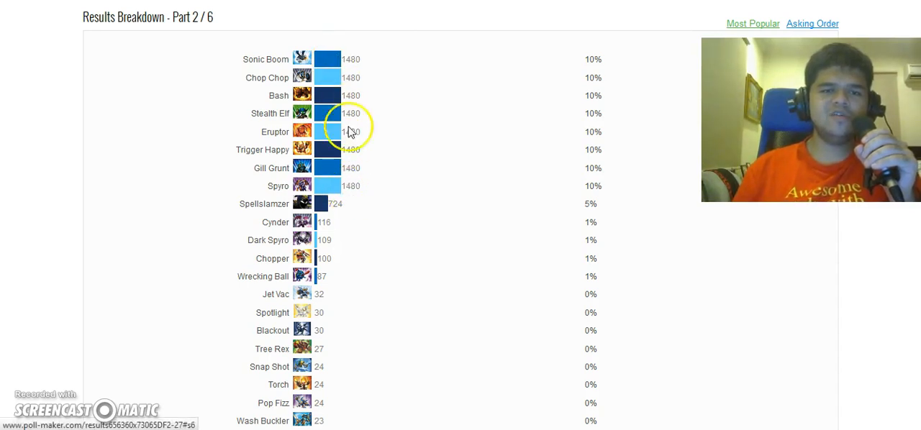
pyautogui.moveTo(358, 110)
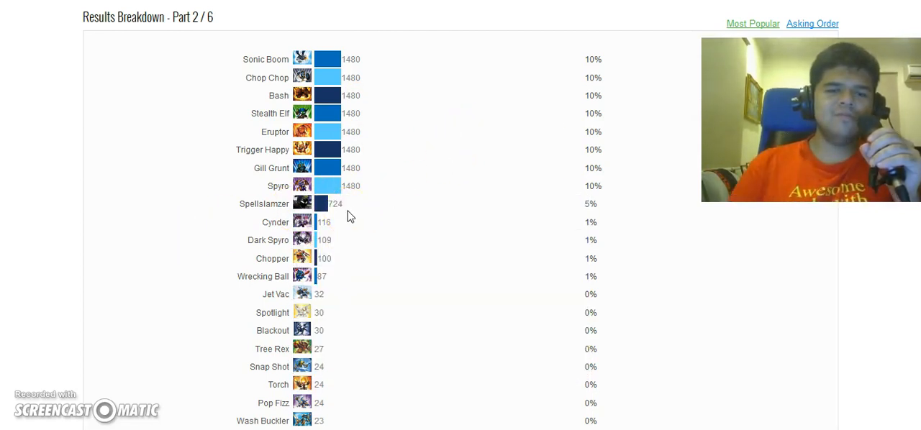
# - Scroll down and back up through the Part 2/6 results breakdown of character votes
pyautogui.scroll(-3)
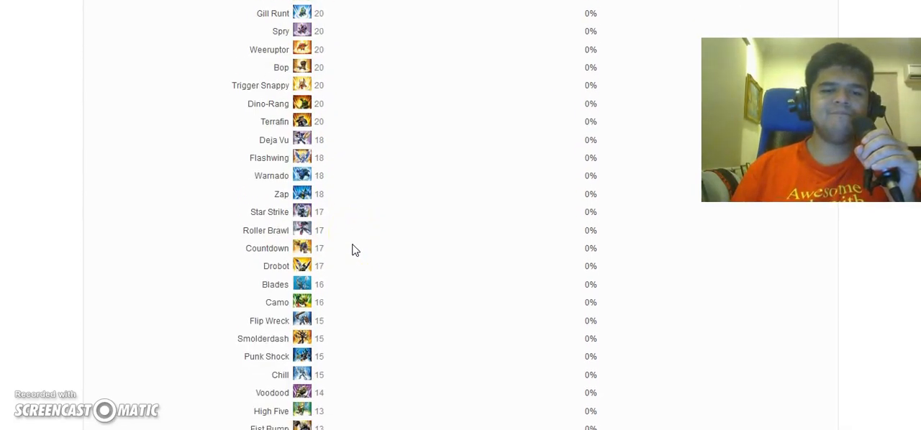
pyautogui.scroll(-3)
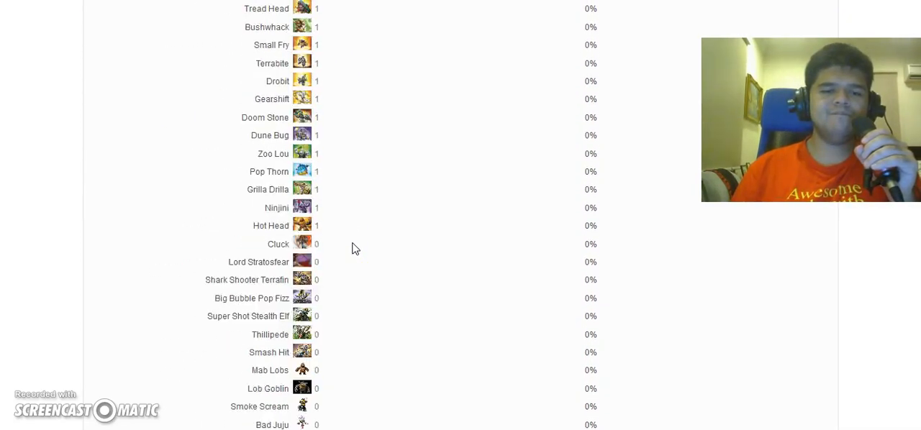
pyautogui.scroll(-3)
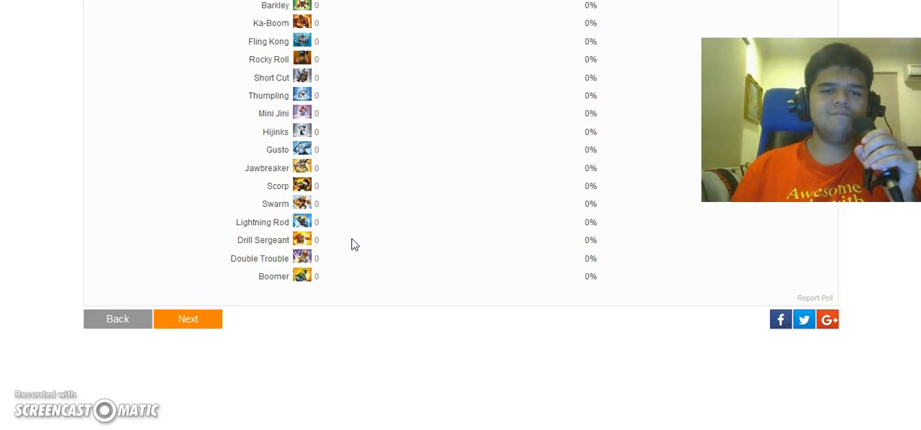
pyautogui.moveTo(333, 234)
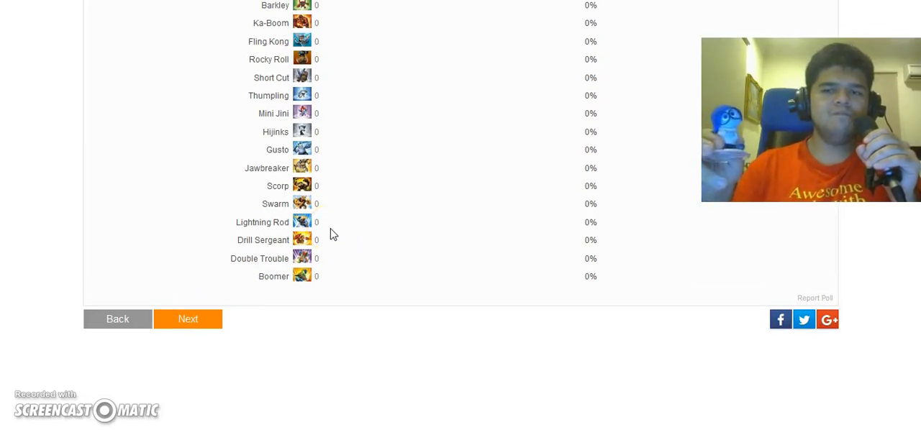
pyautogui.moveTo(303, 277)
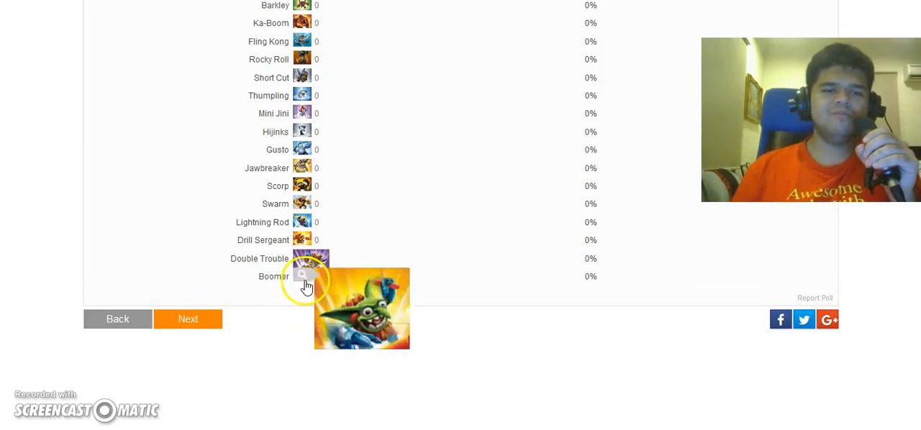
pyautogui.moveTo(207, 252)
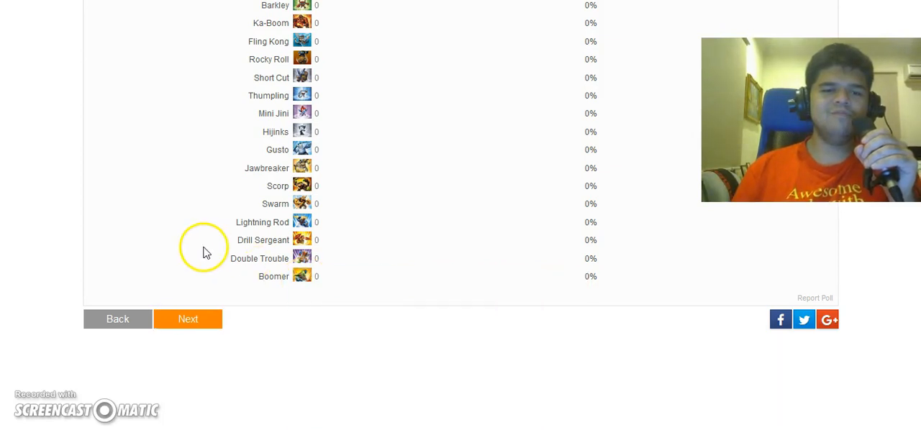
pyautogui.scroll(3)
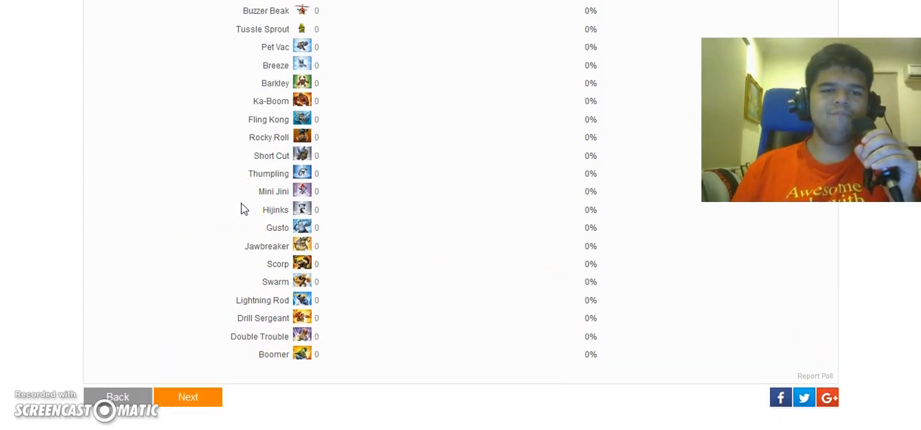
pyautogui.moveTo(345, 100)
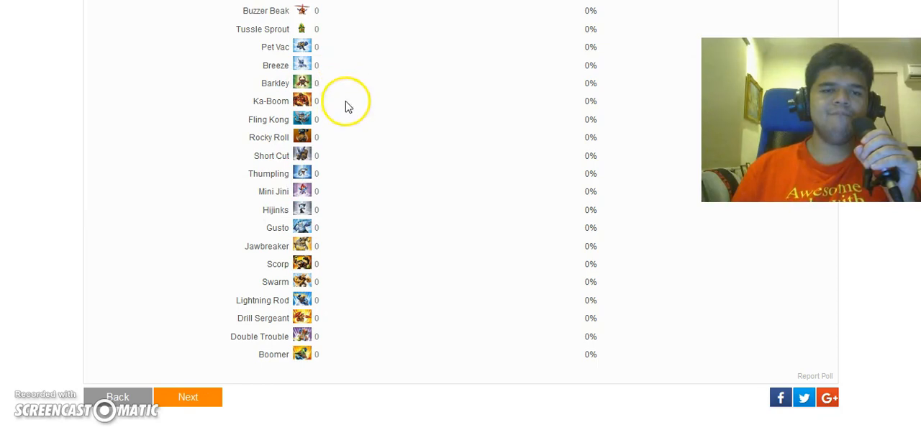
pyautogui.scroll(3)
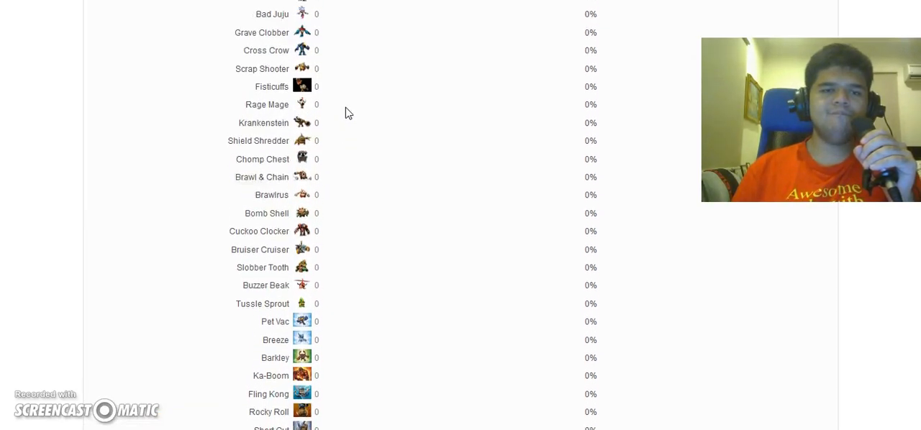
pyautogui.scroll(3)
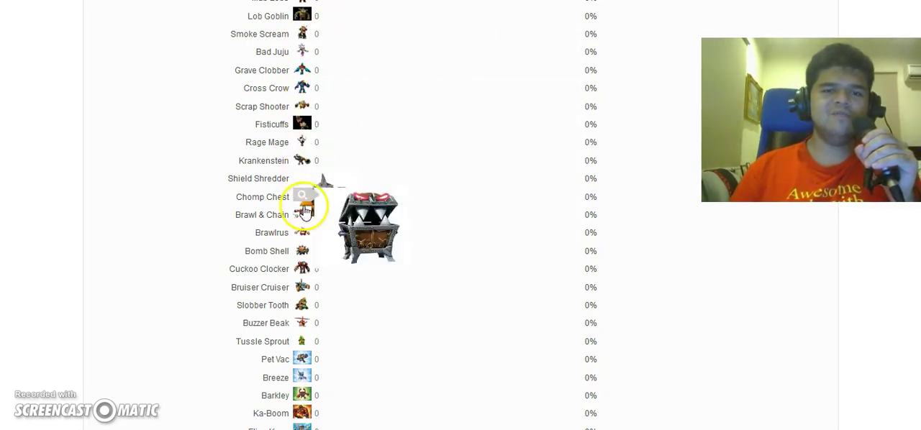
pyautogui.moveTo(353, 219)
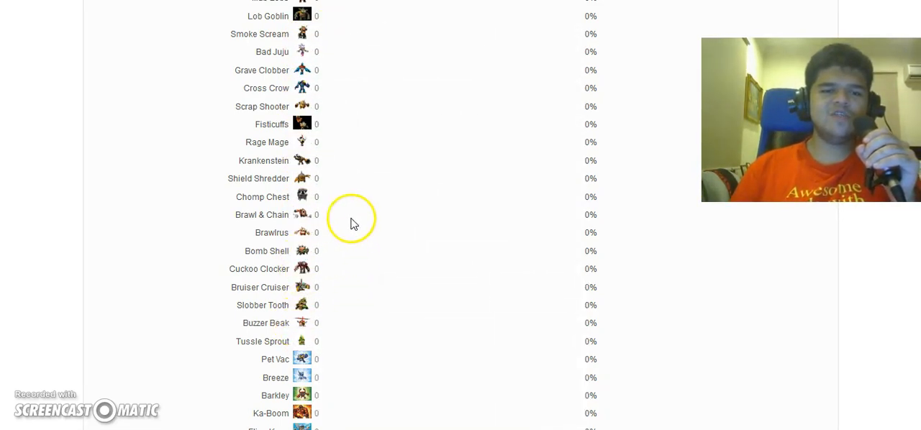
pyautogui.moveTo(513, 136)
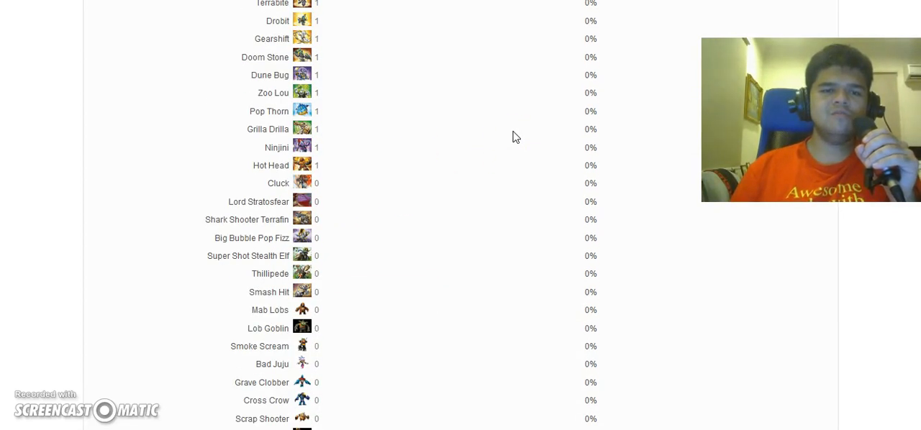
pyautogui.scroll(3)
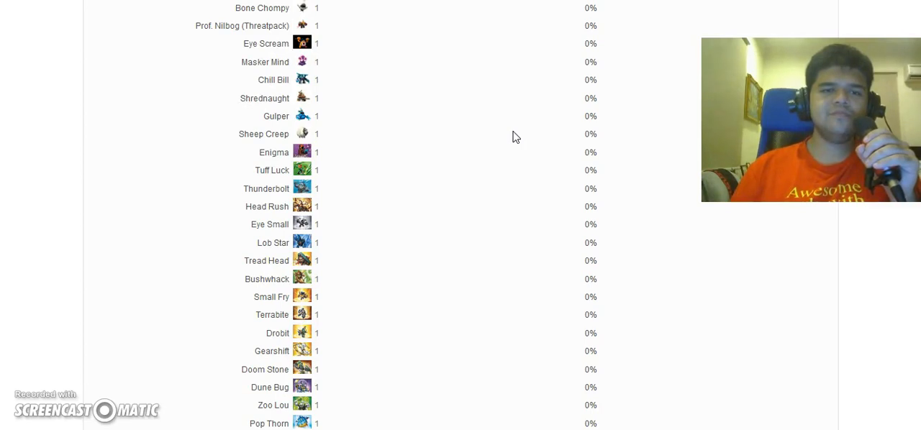
pyautogui.scroll(3)
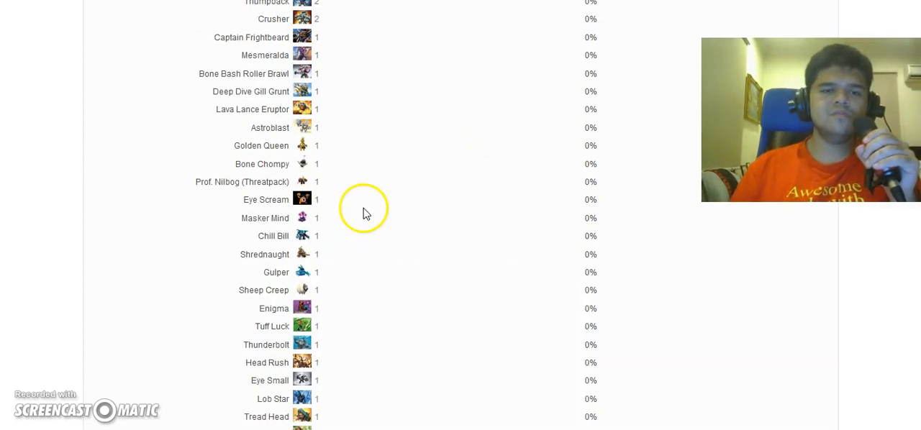
pyautogui.scroll(3)
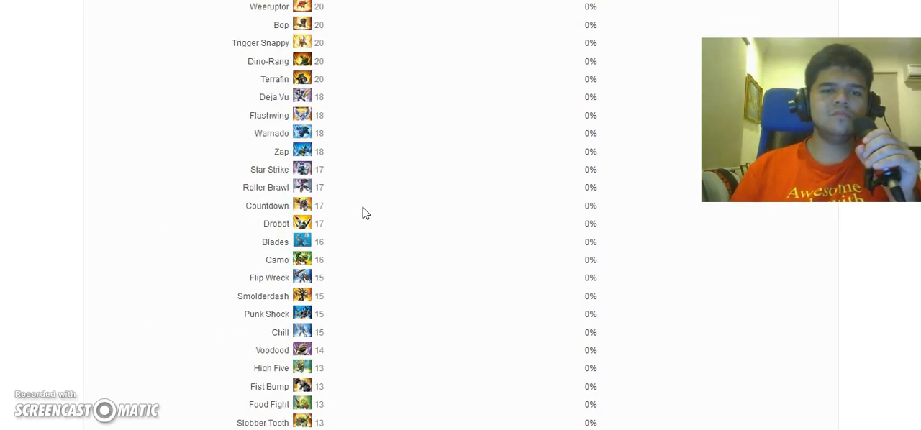
pyautogui.scroll(3)
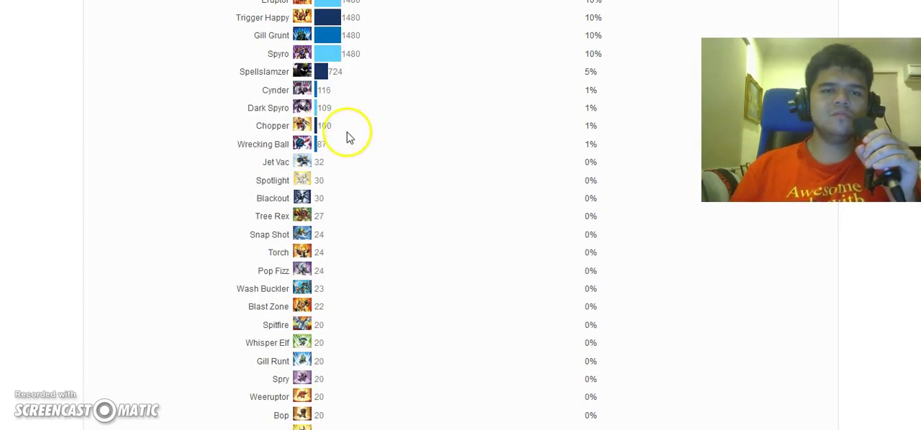
pyautogui.moveTo(189, 186)
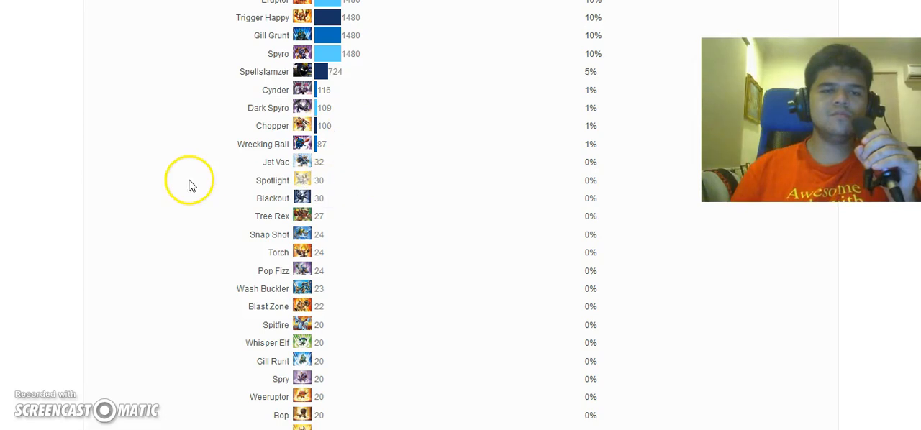
pyautogui.scroll(-3)
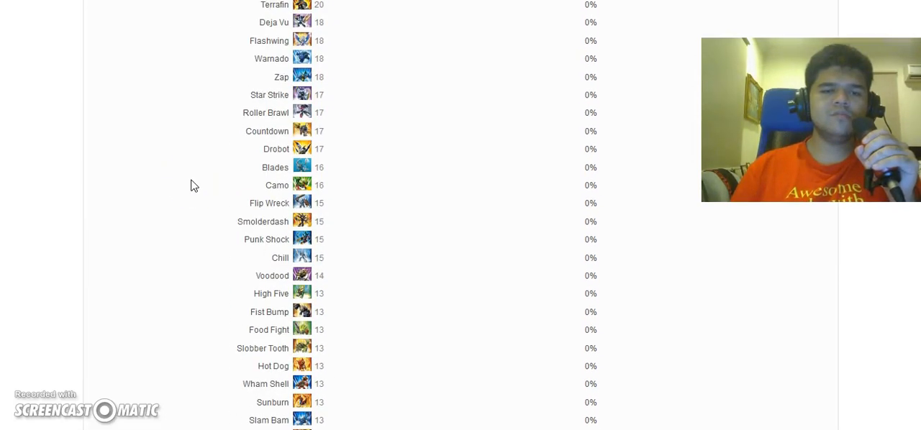
pyautogui.scroll(-3)
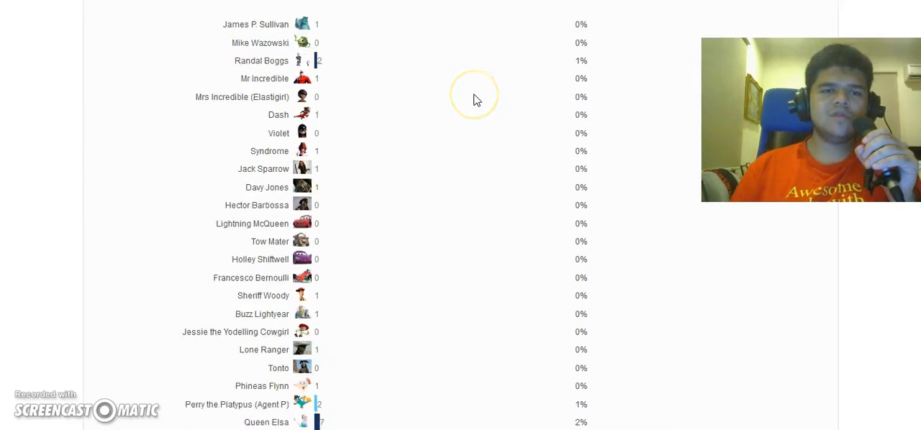
pyautogui.scroll(3)
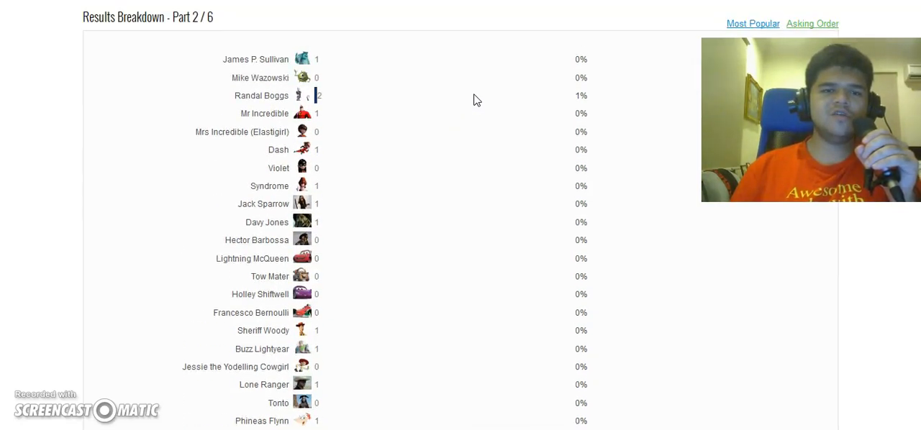
pyautogui.moveTo(302, 78)
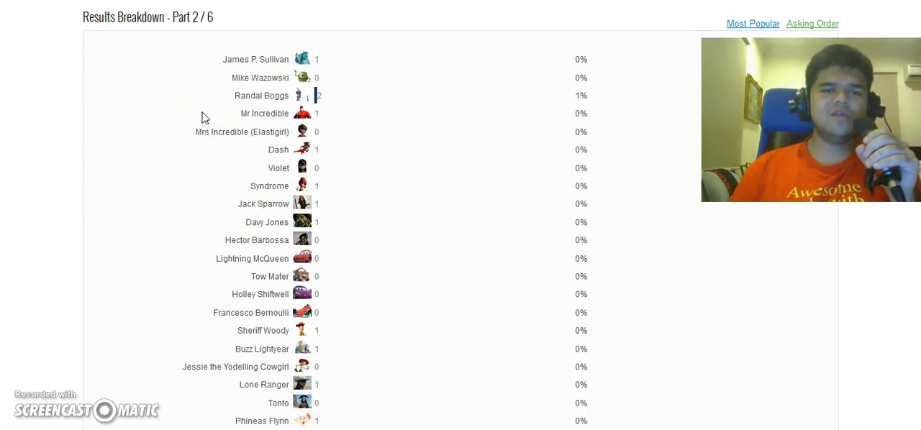
pyautogui.scroll(-3)
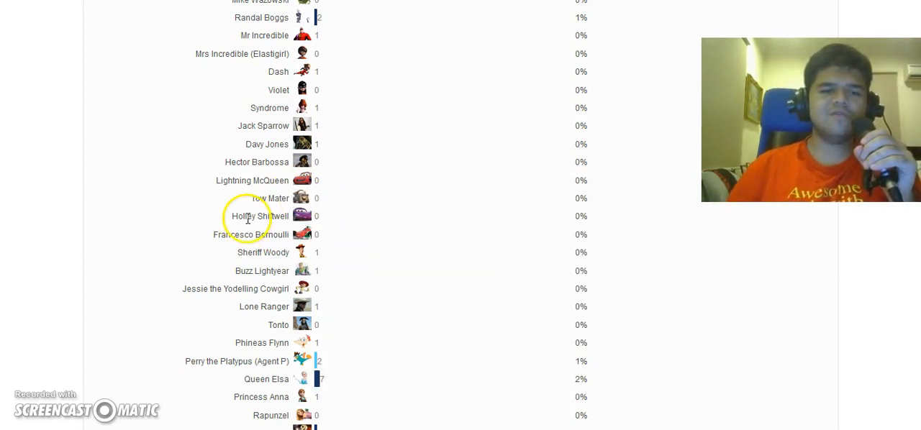
pyautogui.scroll(-3)
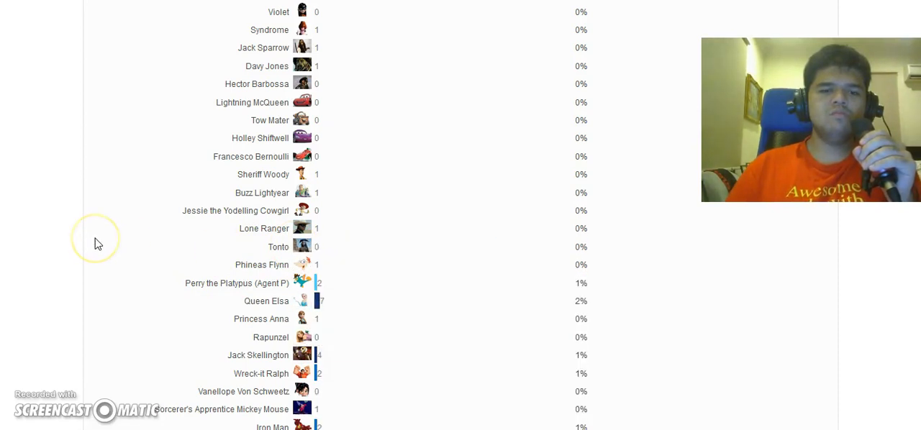
pyautogui.scroll(-3)
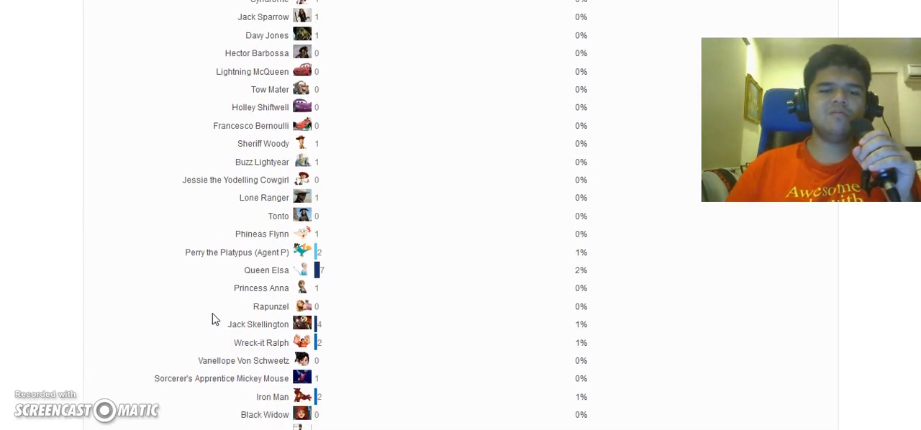
pyautogui.scroll(-3)
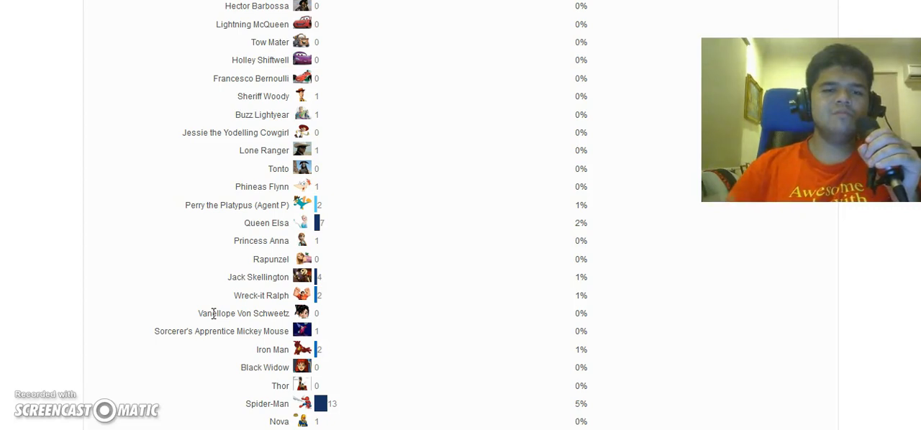
pyautogui.scroll(-3)
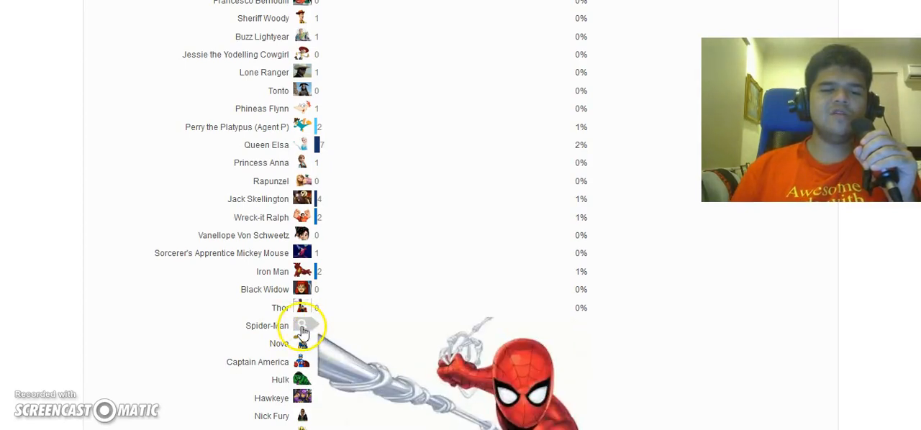
pyautogui.scroll(3)
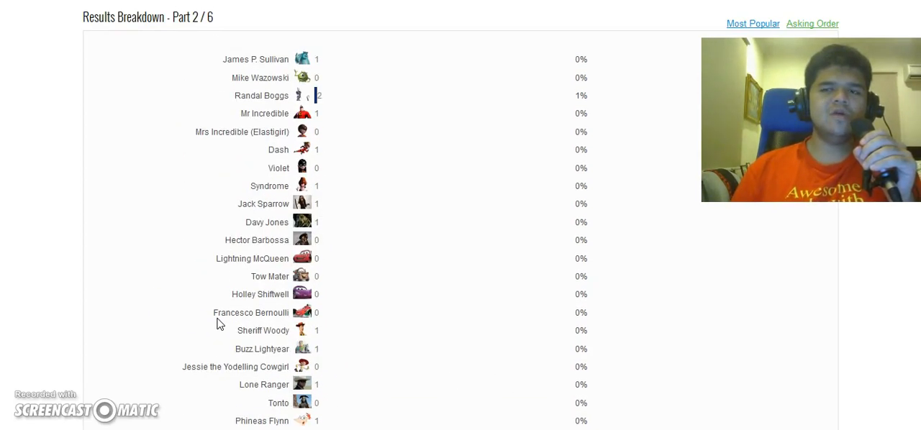
# - Sort the breakdown by Most Popular, putting Venom first with 130 votes (46%)
pyautogui.click(753, 23)
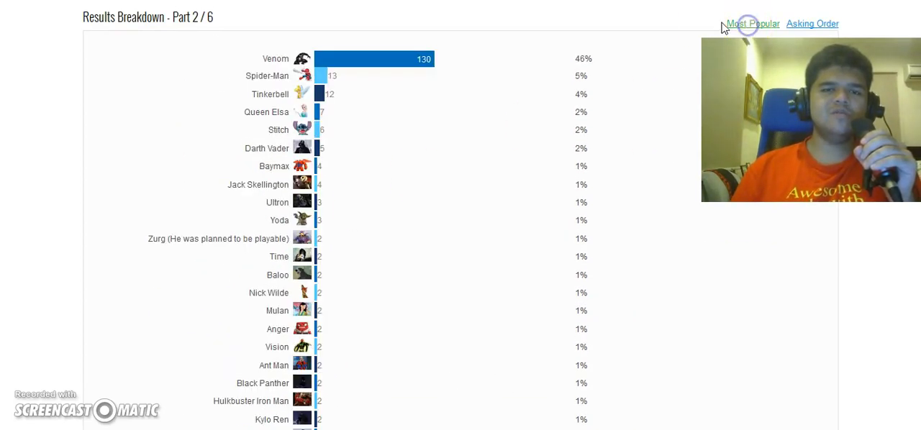
pyautogui.moveTo(302, 93)
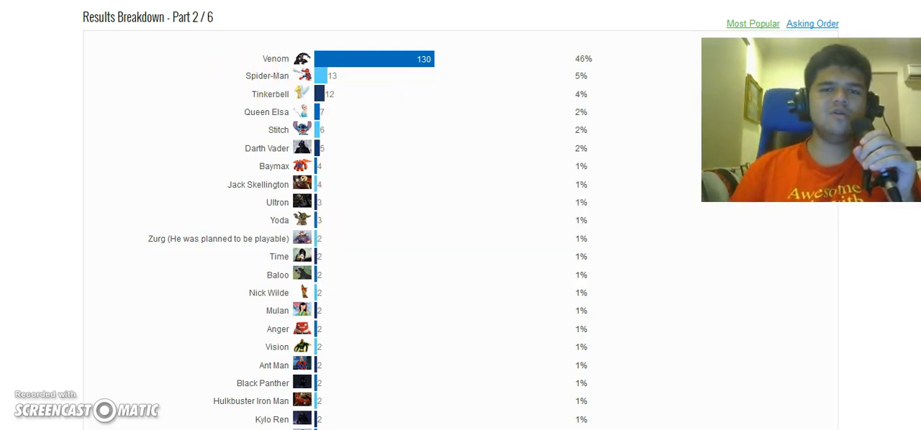
pyautogui.moveTo(222, 97)
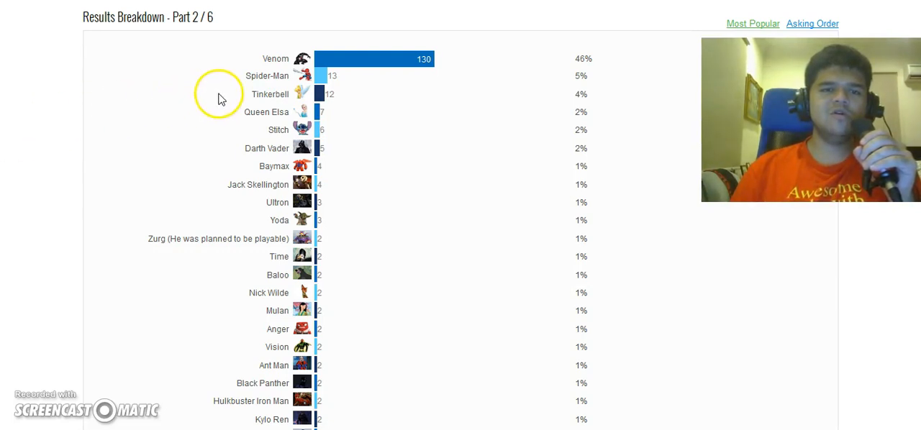
pyautogui.moveTo(263, 91)
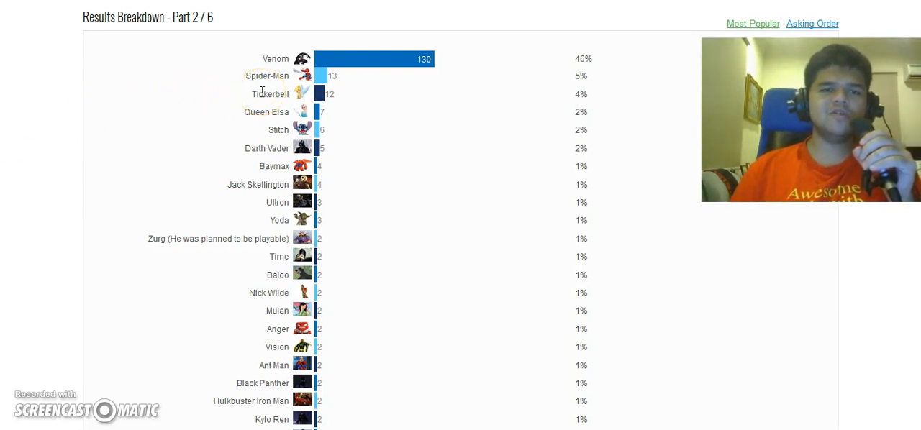
pyautogui.moveTo(245, 108)
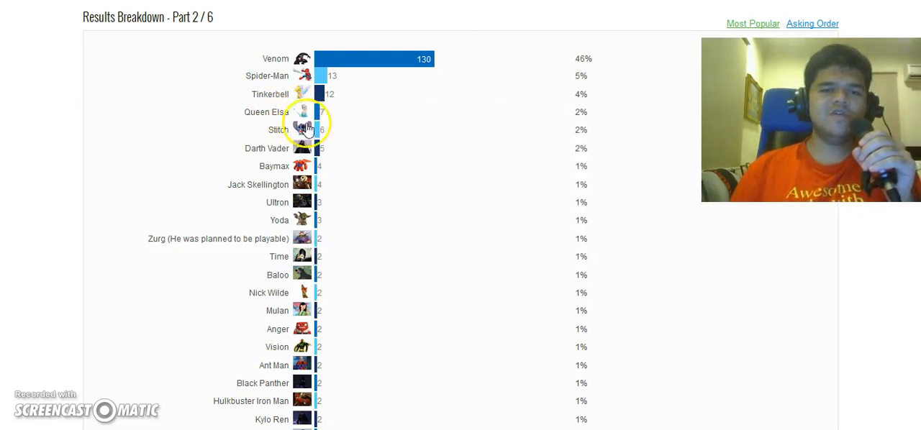
pyautogui.moveTo(295, 149)
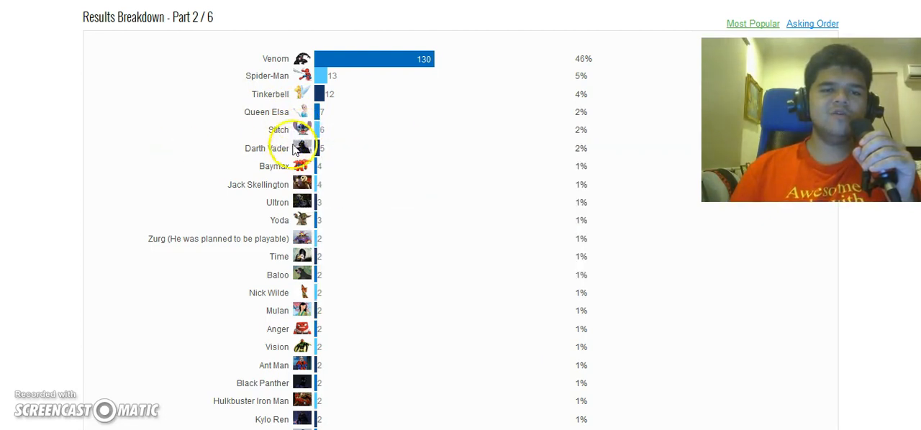
pyautogui.moveTo(288, 179)
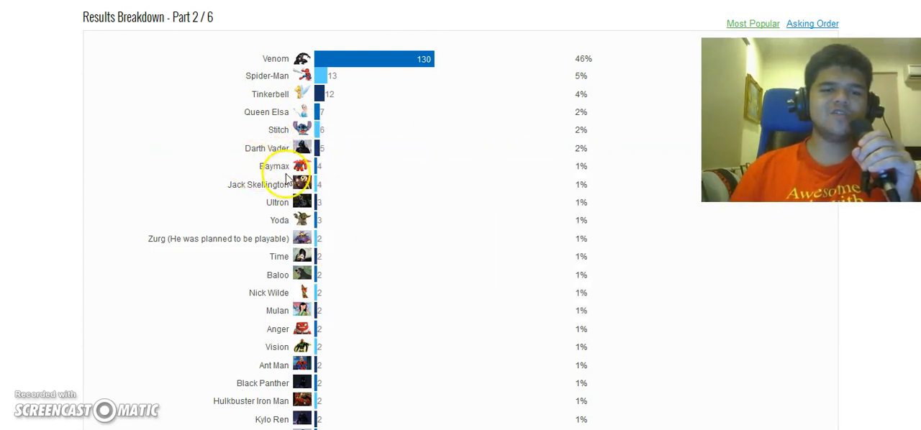
pyautogui.moveTo(306, 97)
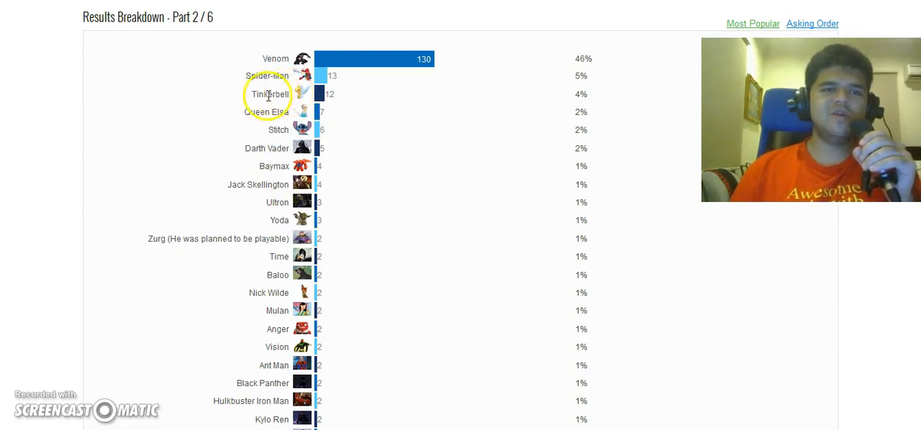
pyautogui.moveTo(158, 115)
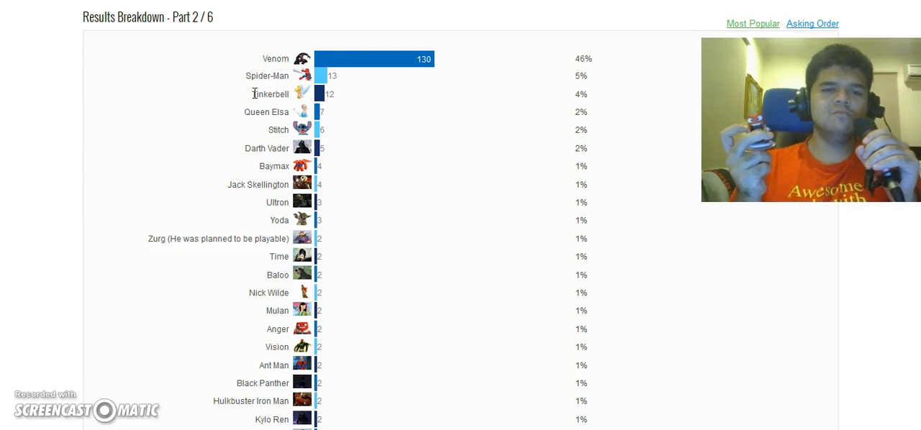
pyautogui.moveTo(297, 63)
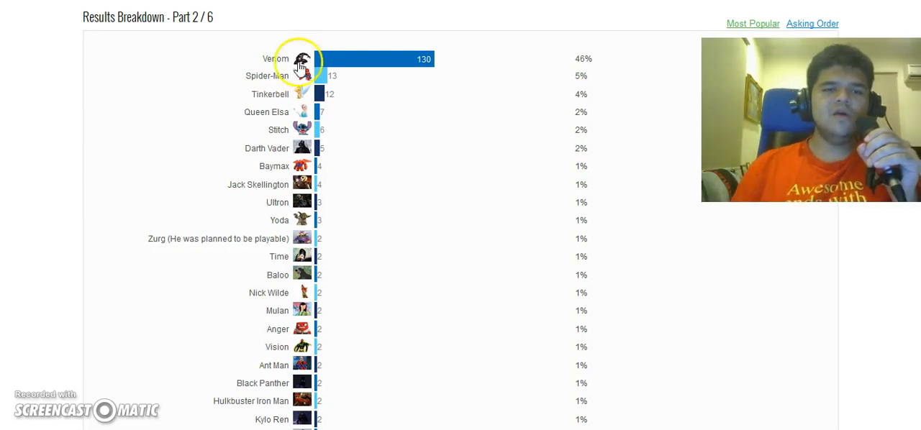
pyautogui.click(302, 58)
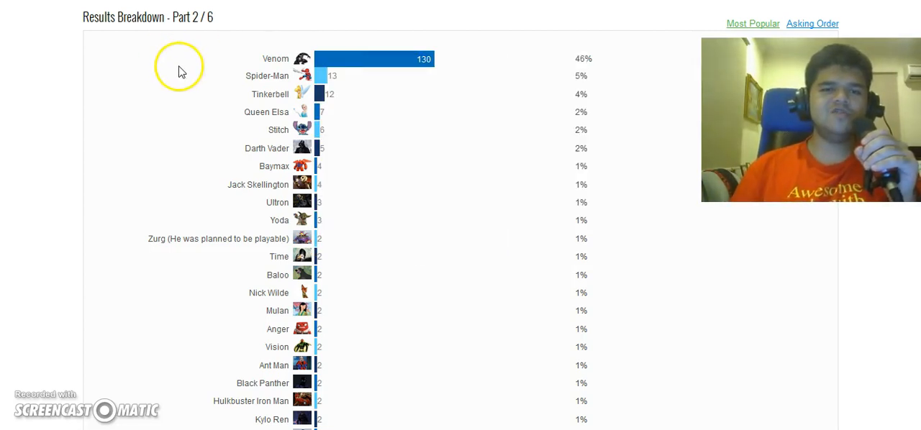
pyautogui.moveTo(259, 75)
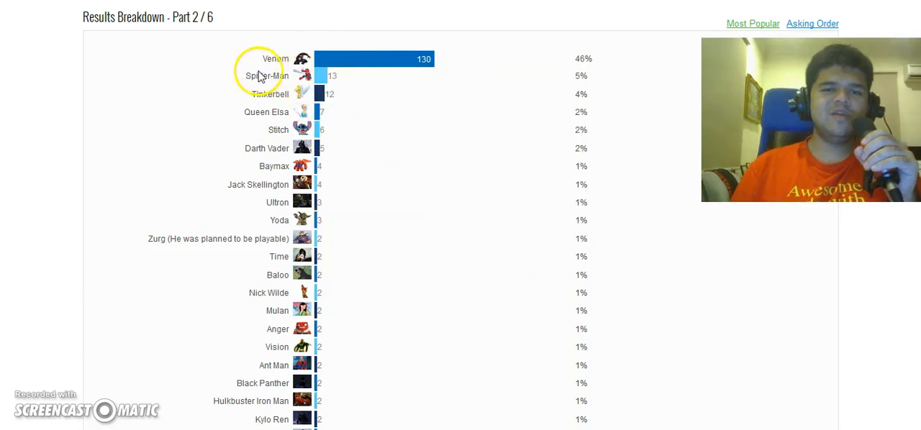
pyautogui.moveTo(464, 58)
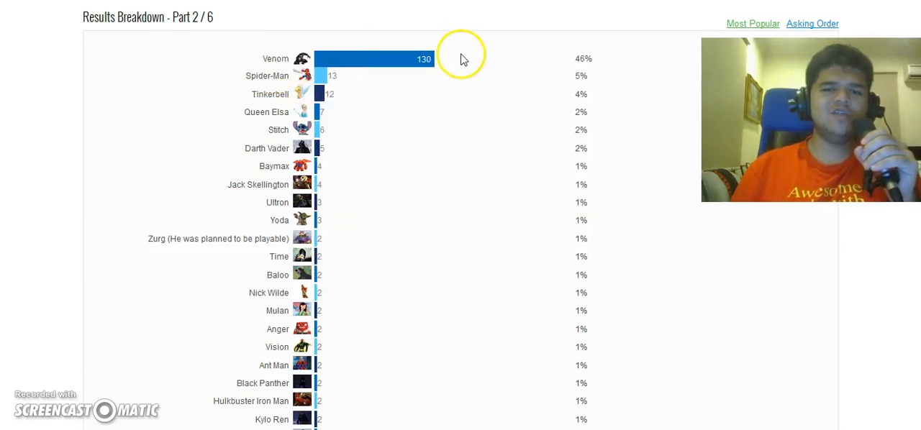
pyautogui.moveTo(476, 60)
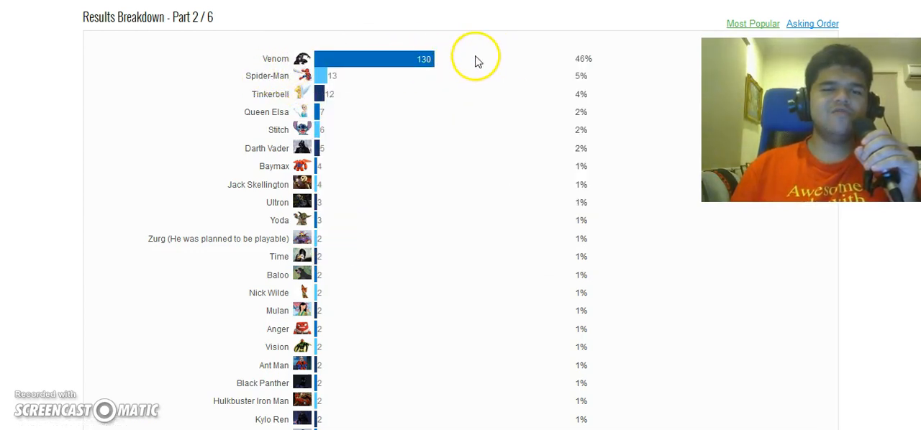
pyautogui.moveTo(307, 75)
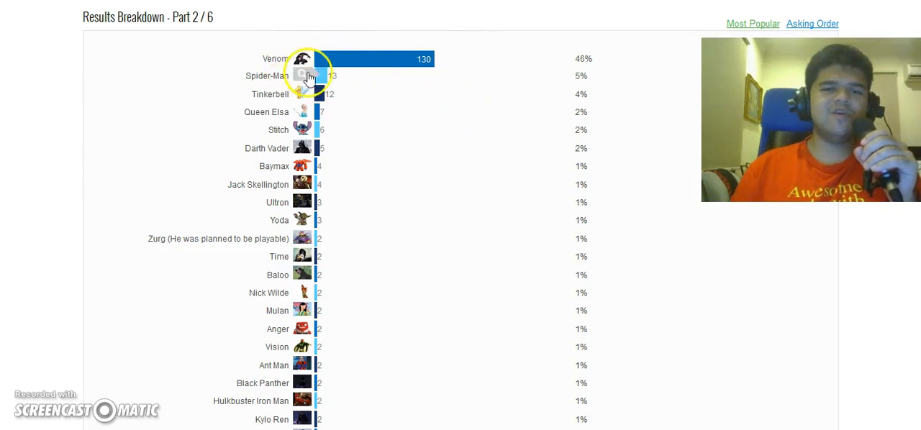
pyautogui.moveTo(502, 160)
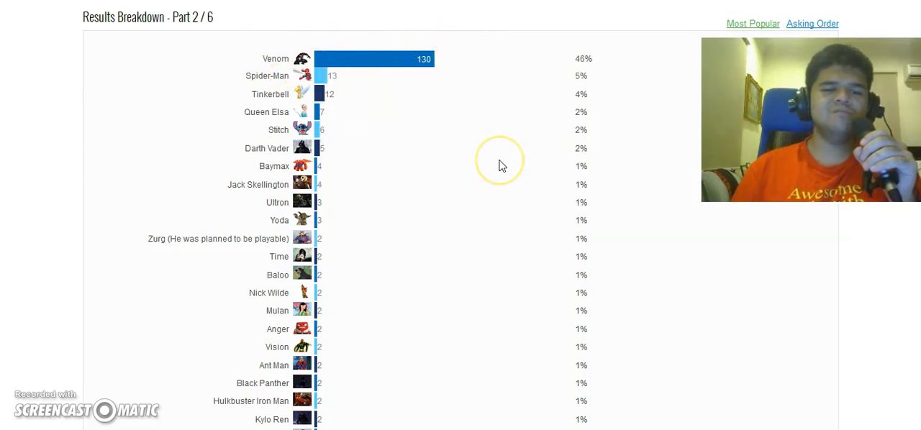
pyautogui.scroll(-3)
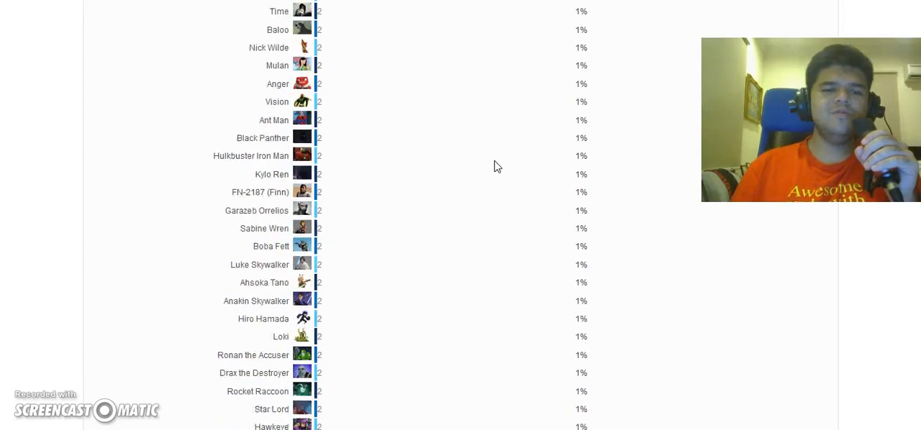
pyautogui.scroll(-3)
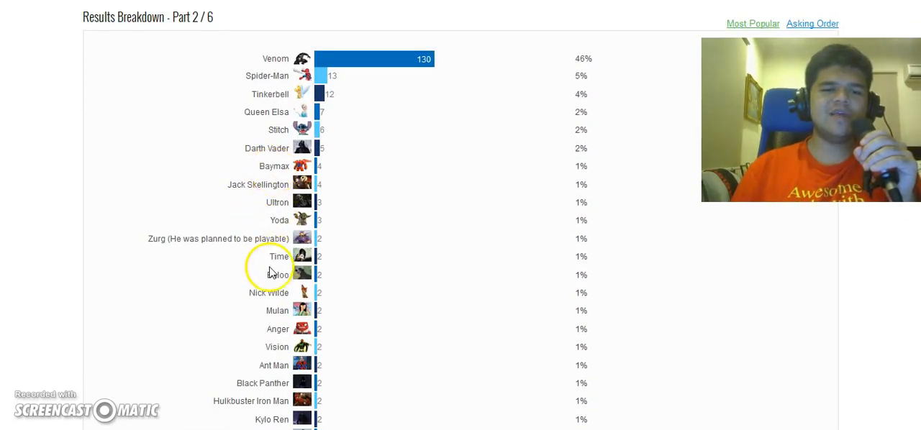
pyautogui.scroll(-3)
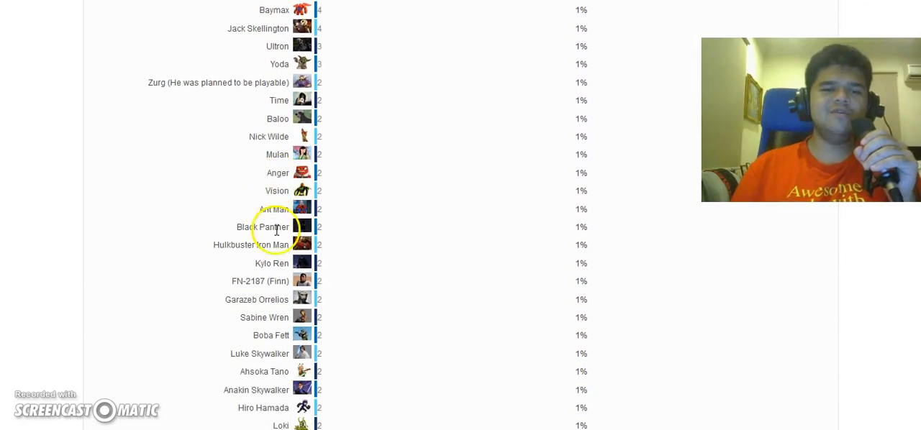
pyautogui.scroll(-3)
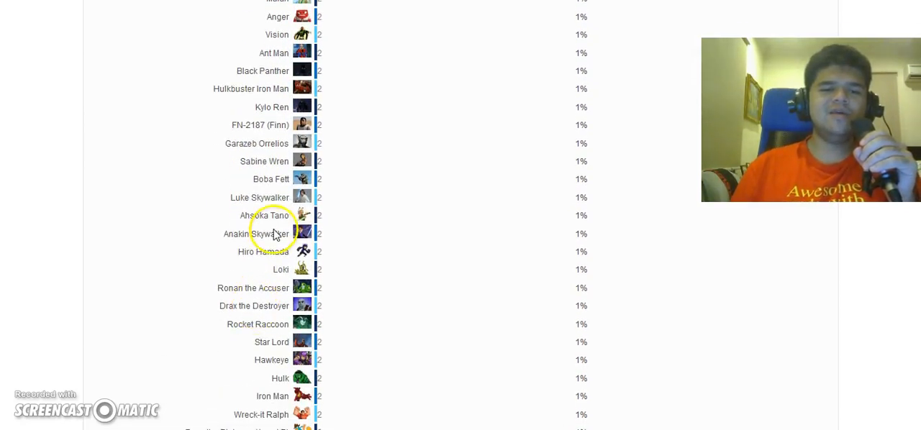
pyautogui.scroll(-3)
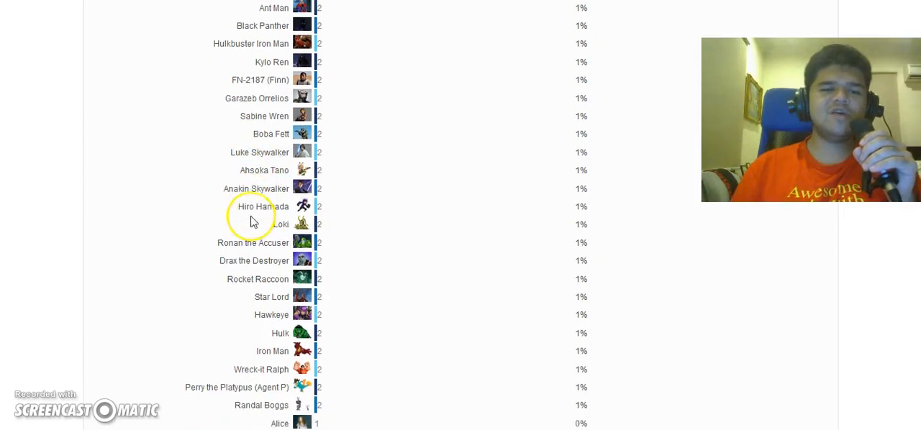
pyautogui.scroll(-3)
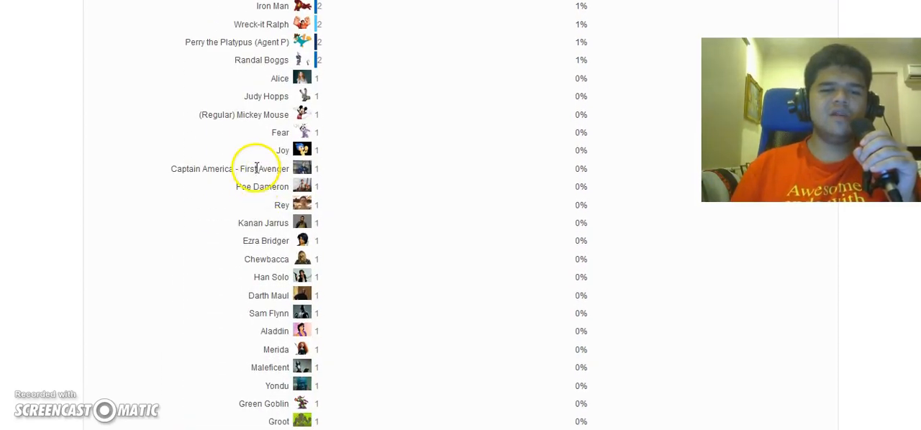
pyautogui.scroll(-3)
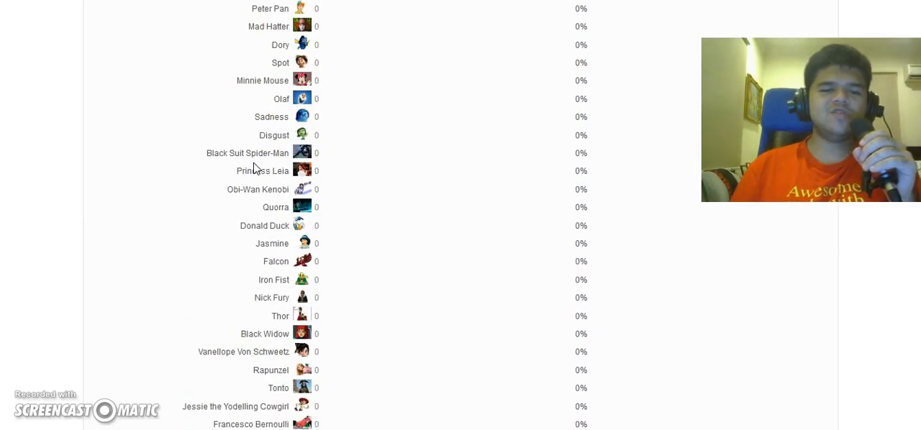
pyautogui.scroll(-3)
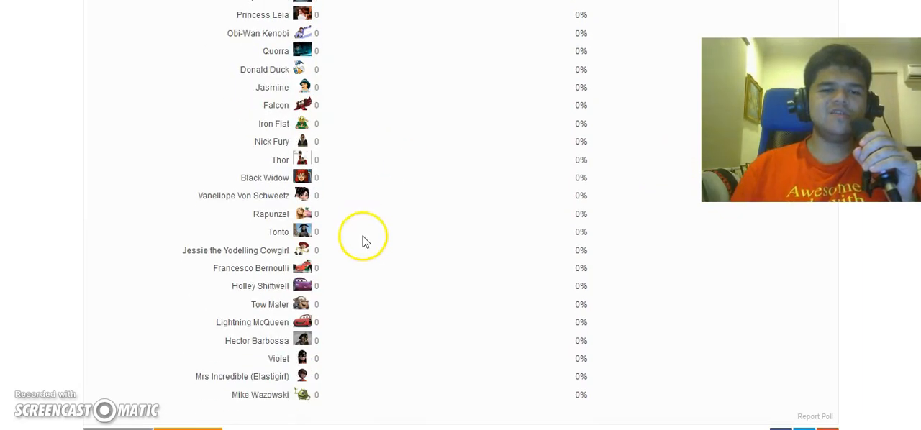
pyautogui.scroll(3)
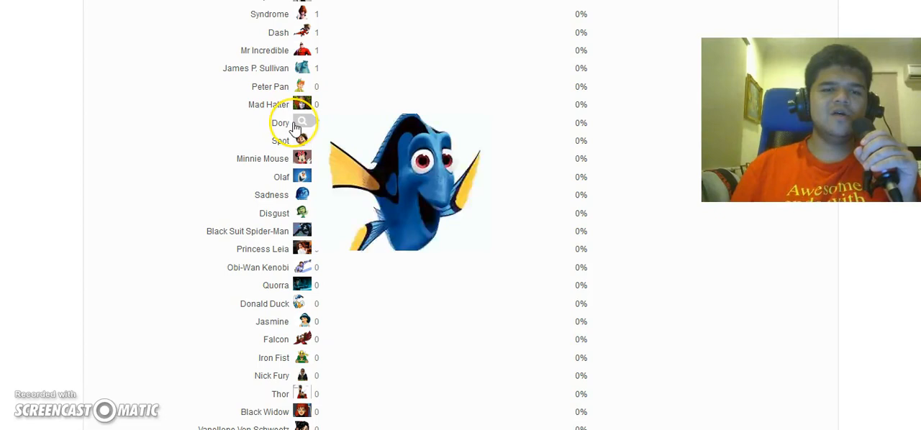
pyautogui.scroll(-3)
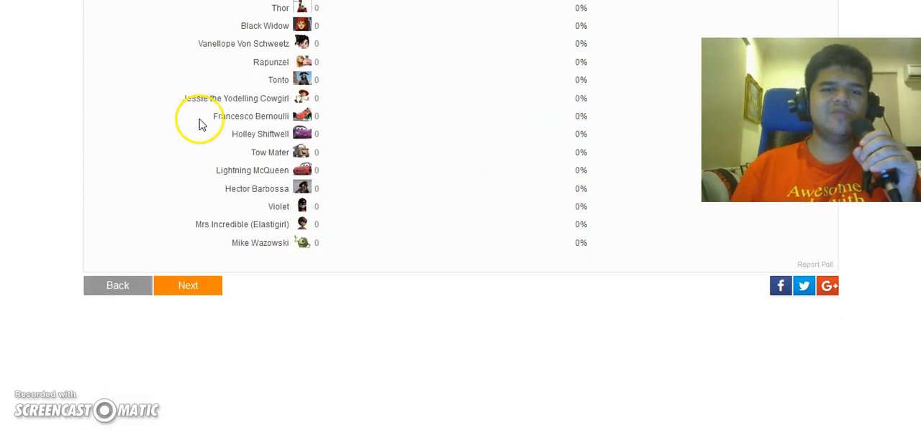
pyautogui.click(188, 285)
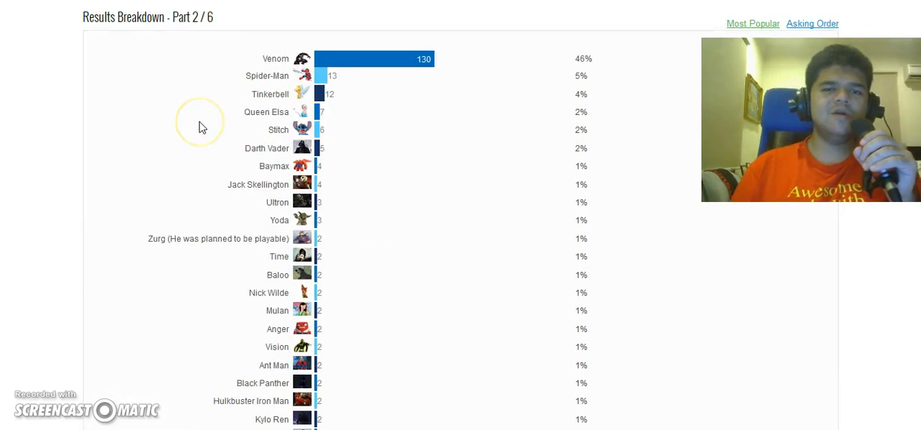